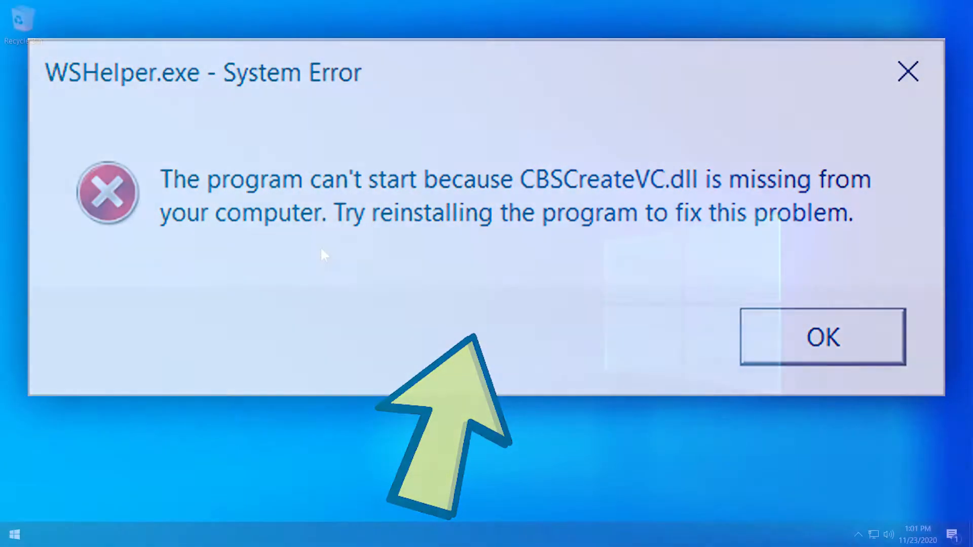
Step: Dismiss the CBSCreateVC.dll error and launch Command Prompt as administrator, accepting UAC
click(824, 337)
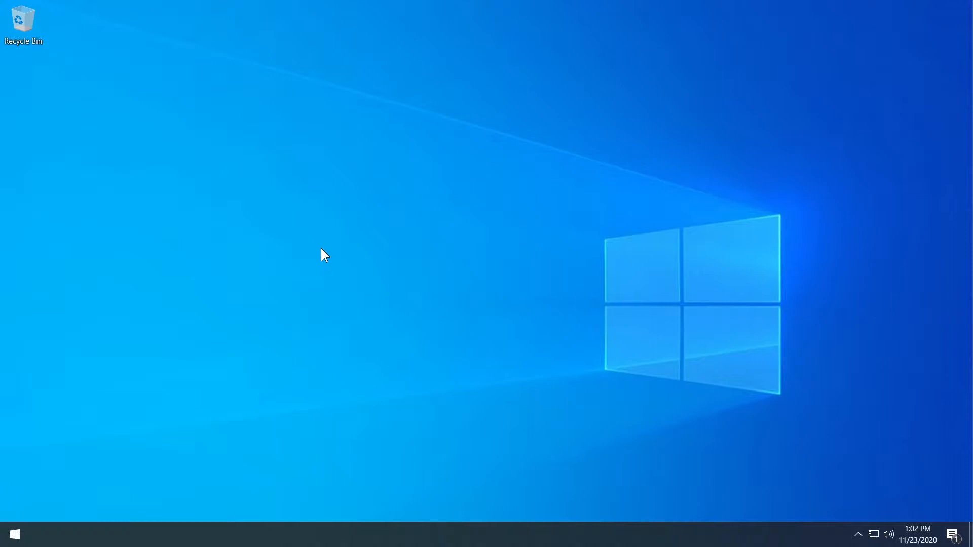
mouse_move(302, 238)
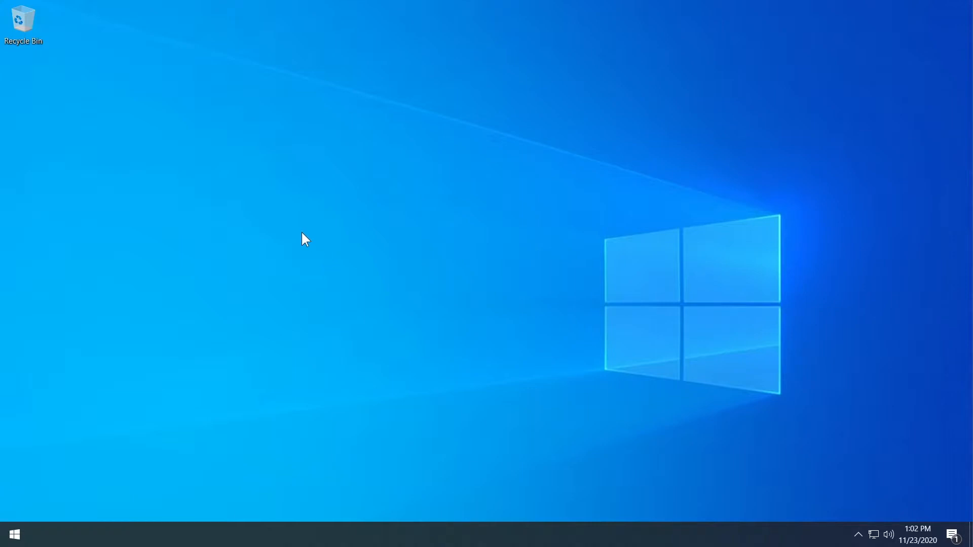
mouse_move(370, 275)
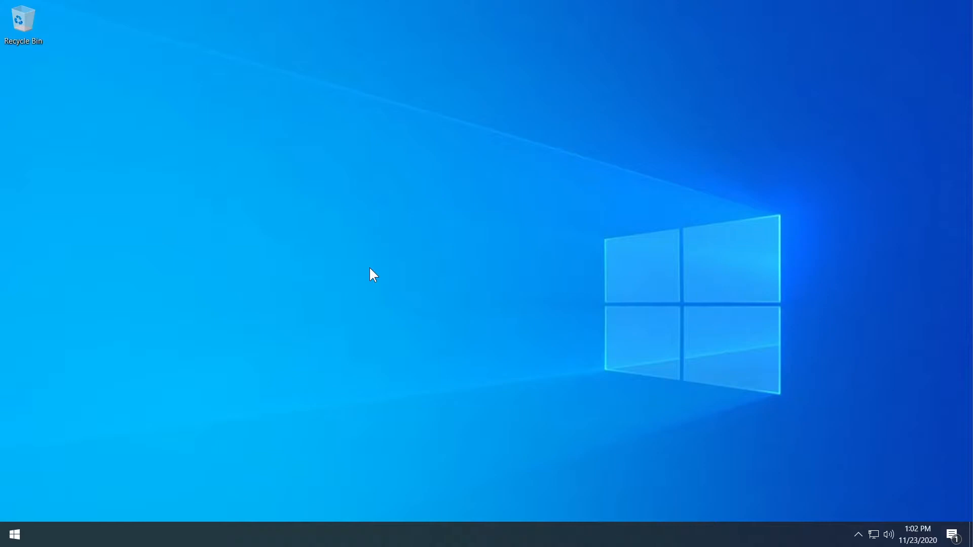
mouse_move(344, 264)
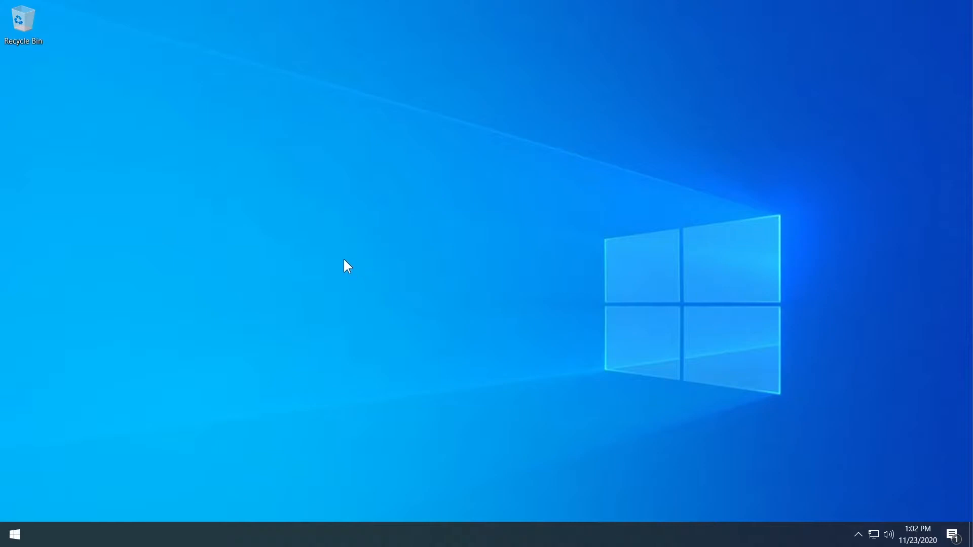
mouse_move(333, 263)
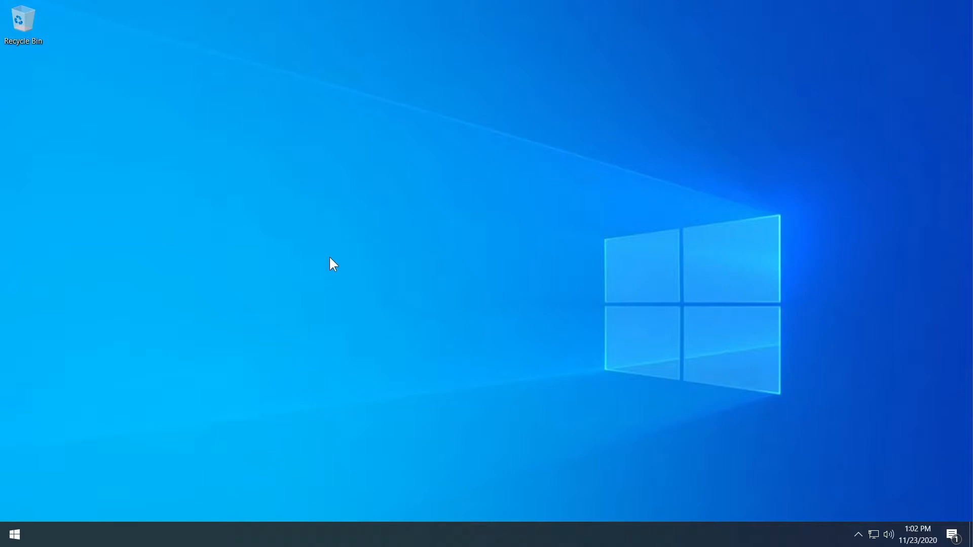
mouse_move(328, 275)
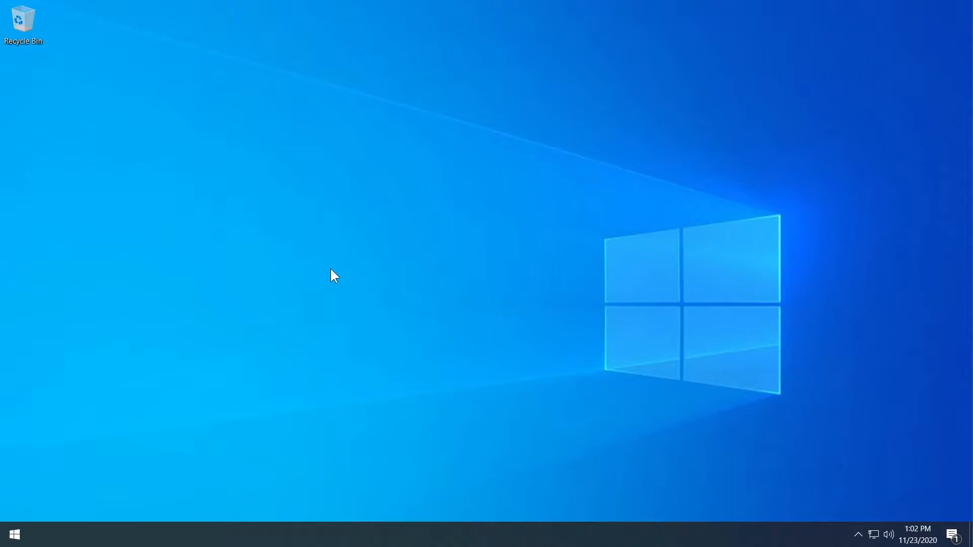
mouse_move(15, 539)
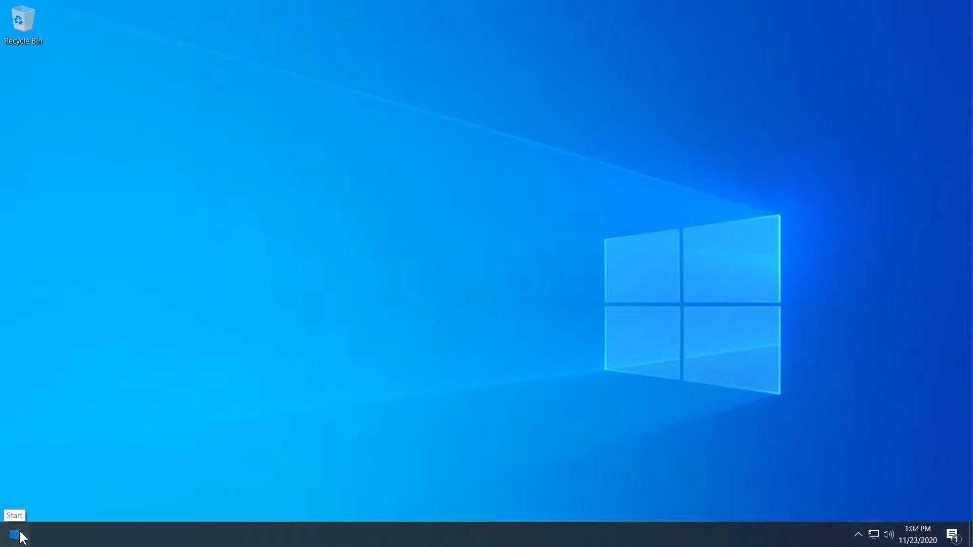
right_click(104, 189)
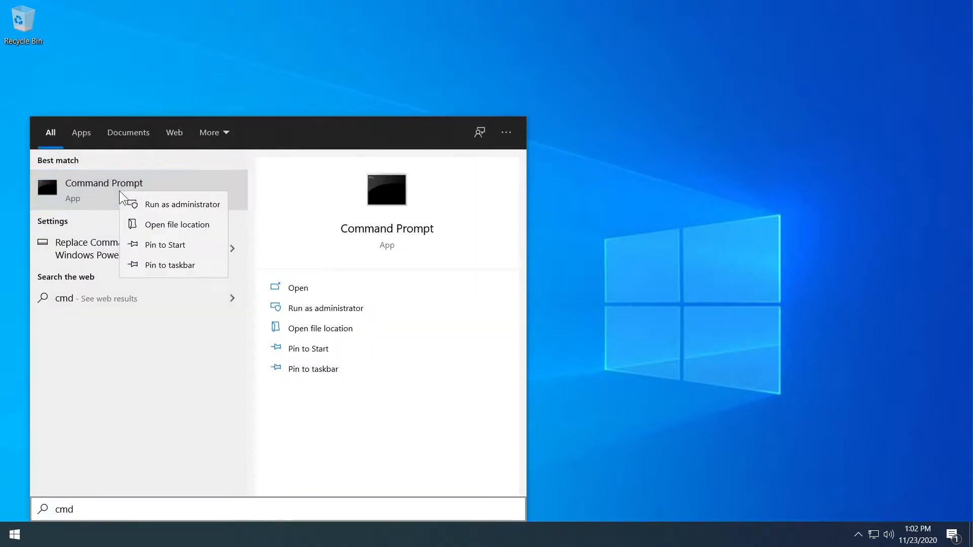
click(183, 204)
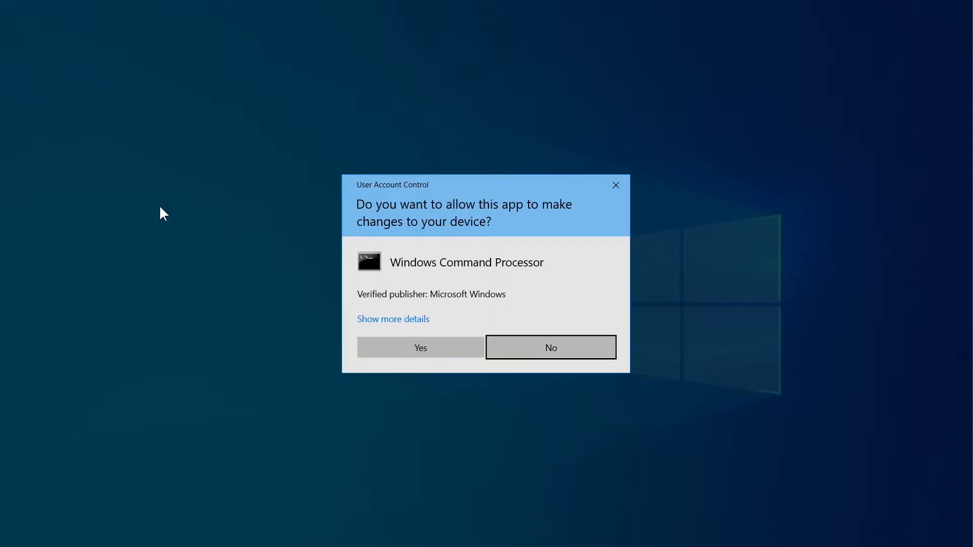
click(420, 348)
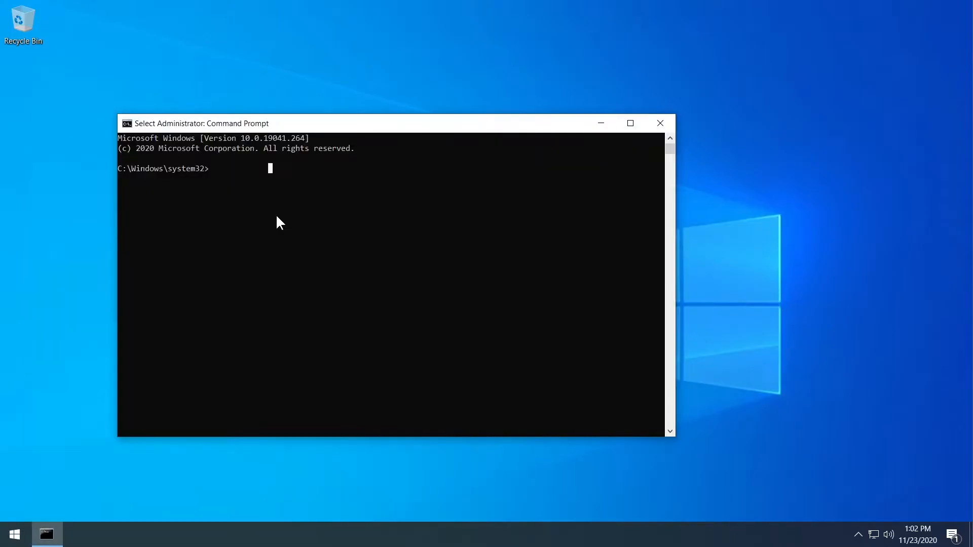
Step: Run sfc /scannow in the administrator Command Prompt and let verification progress
text(sfc)
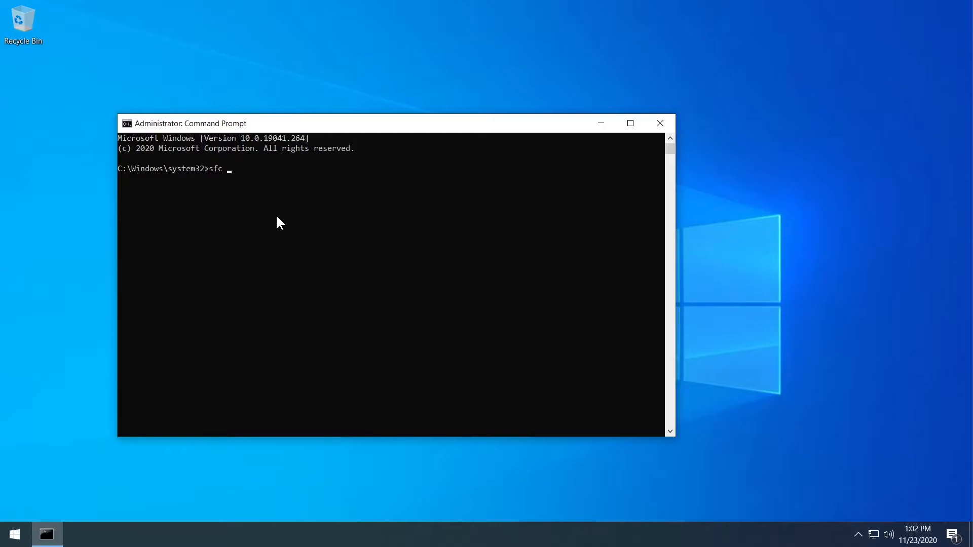
text(/scannow)
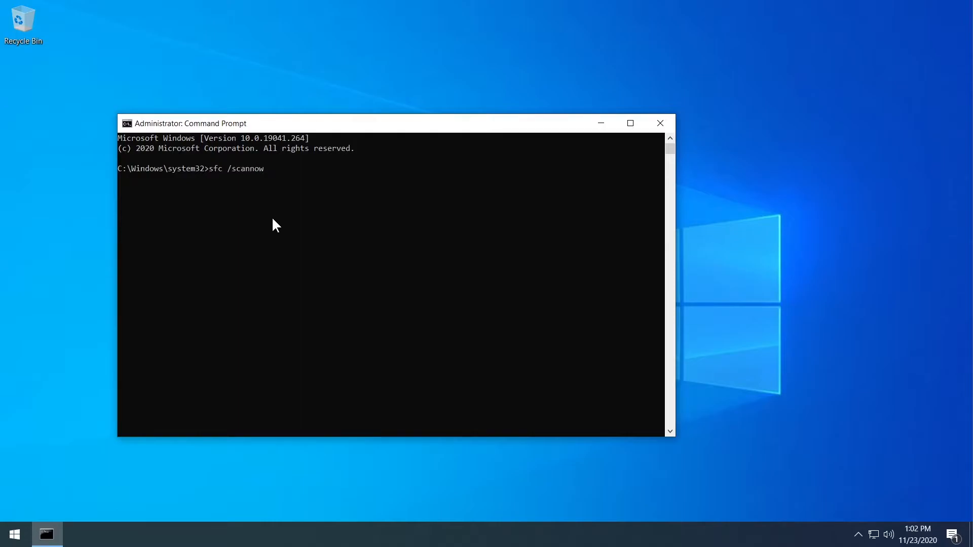
mouse_move(284, 208)
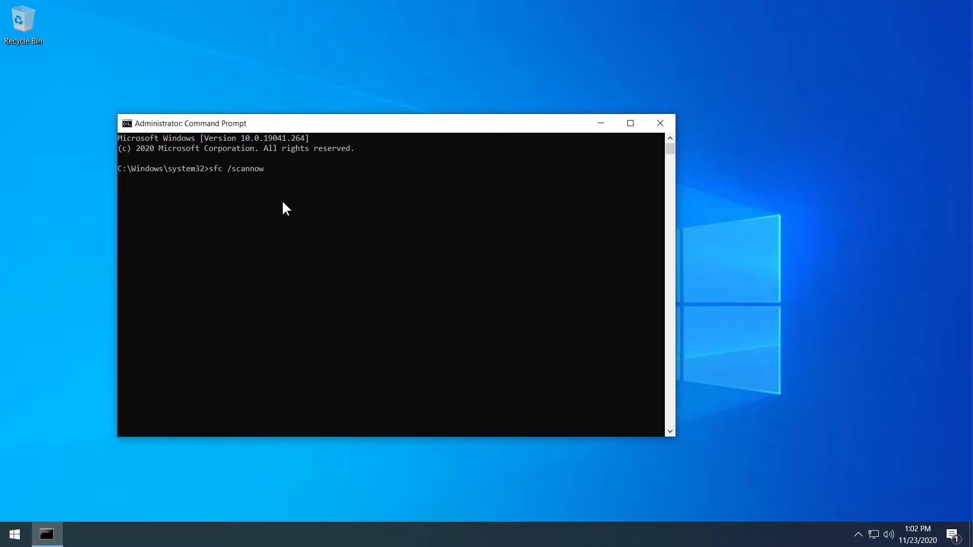
mouse_move(345, 285)
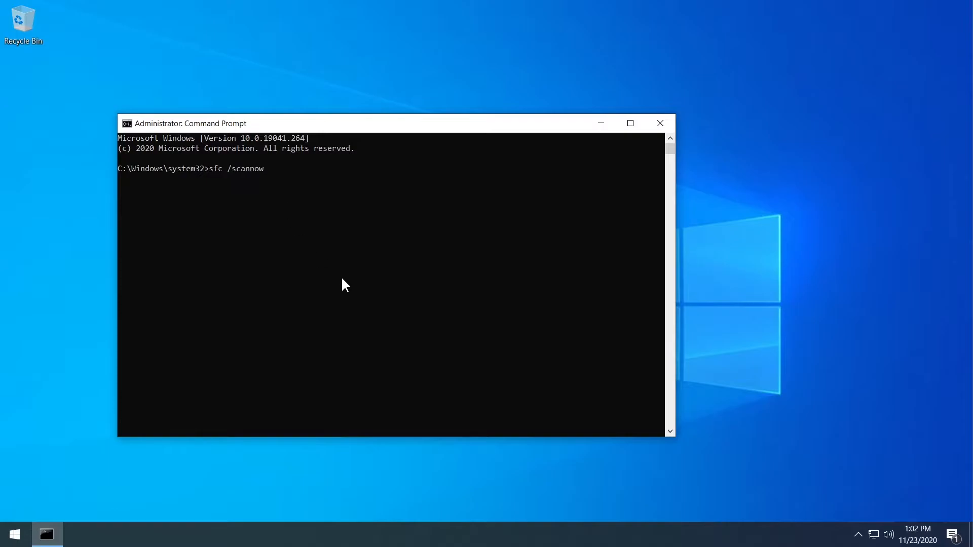
drag(189, 122, 176, 58)
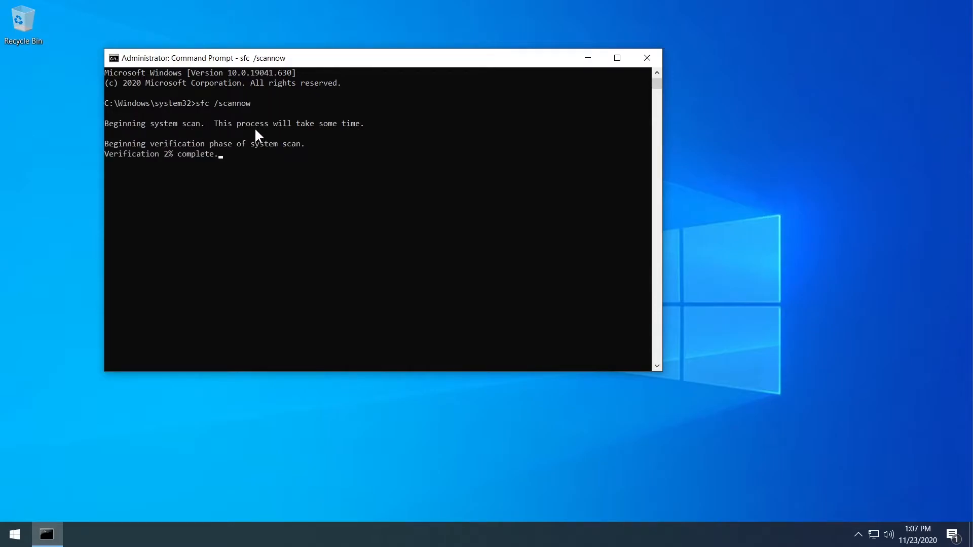
mouse_move(228, 160)
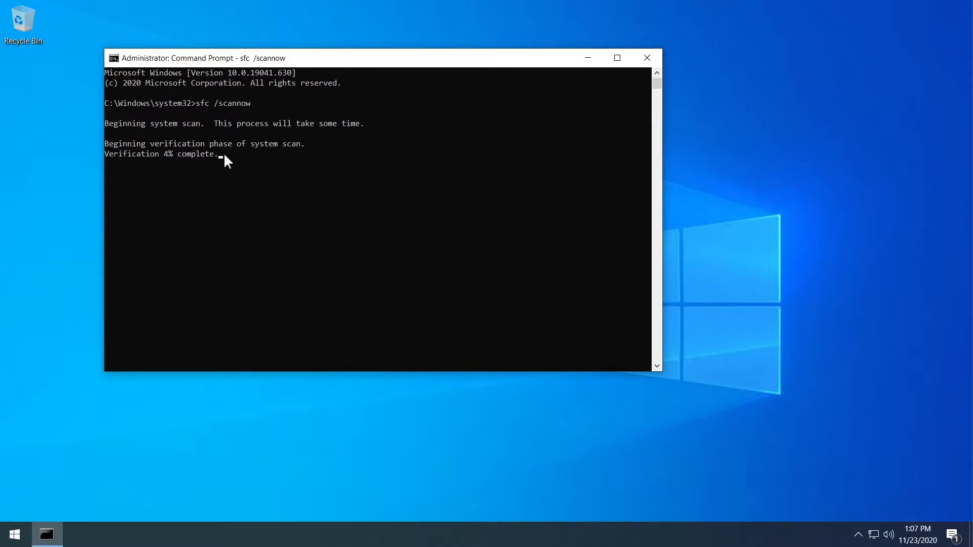
mouse_move(177, 165)
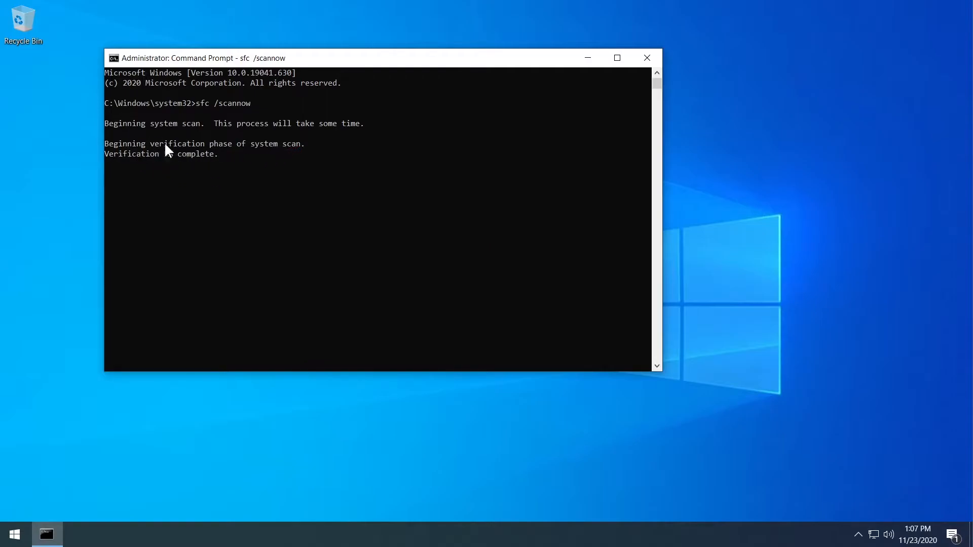
mouse_move(212, 201)
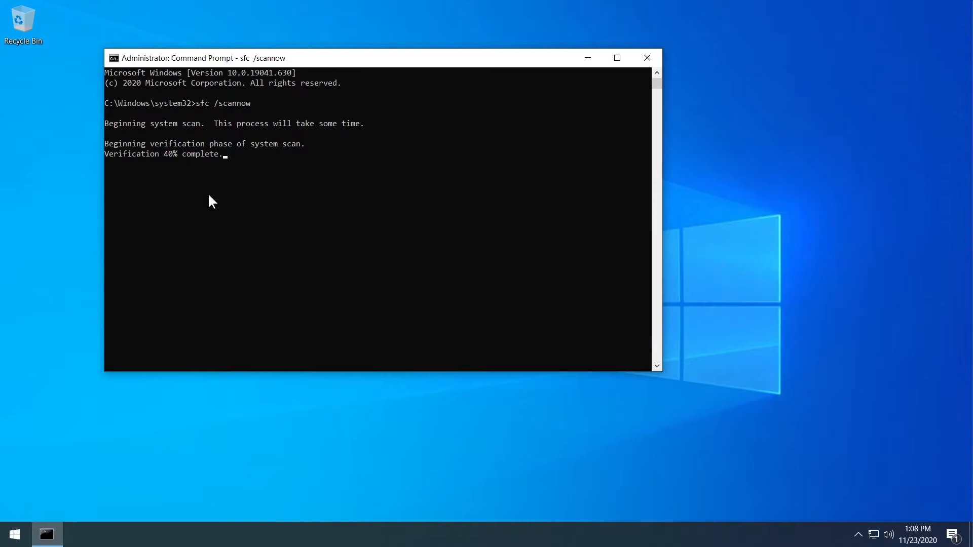
Step: Close the scanning Command Prompt, view the Start shutdown options, then dismiss the menu
click(646, 57)
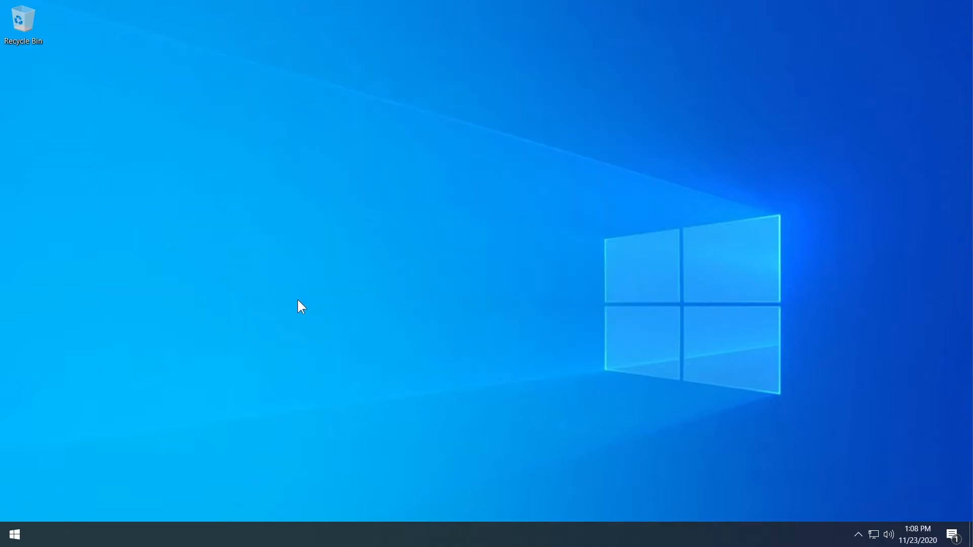
mouse_move(35, 535)
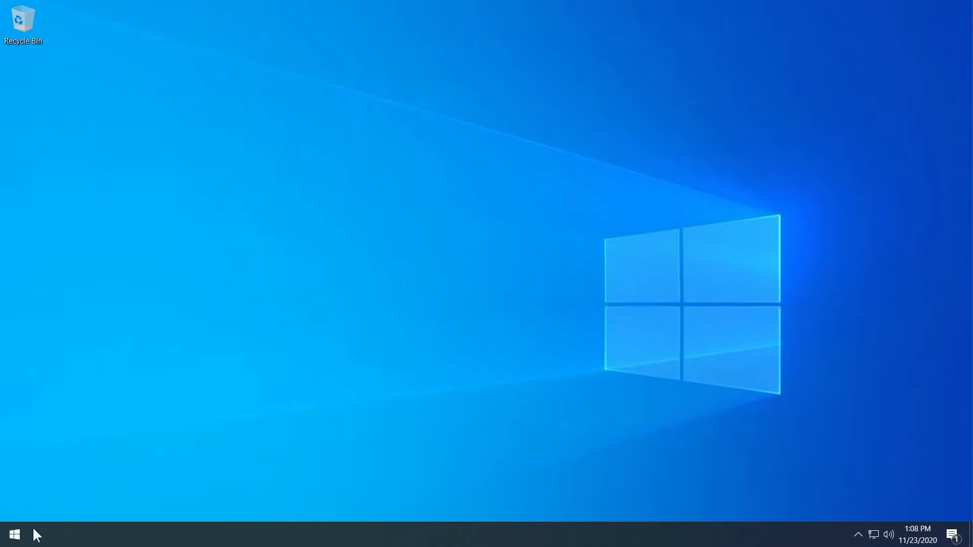
right_click(16, 532)
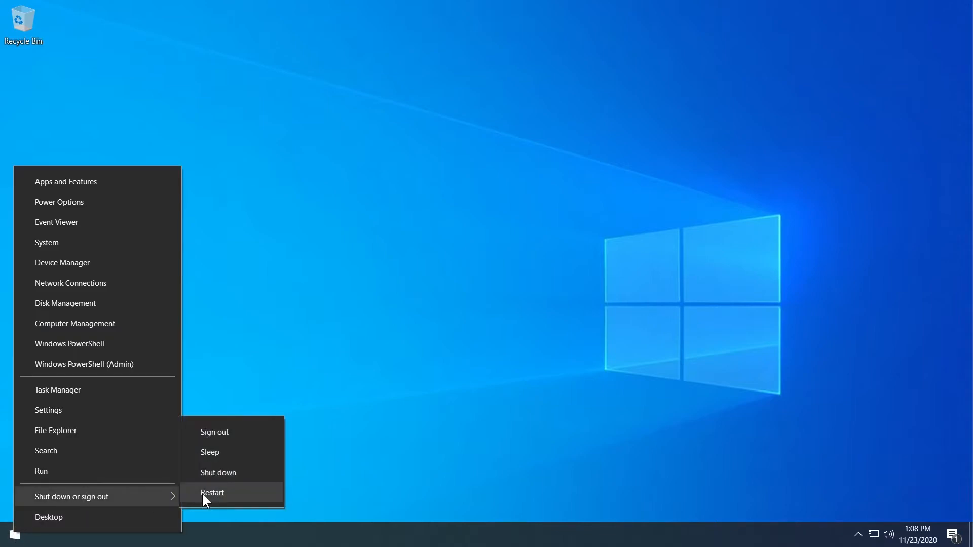
mouse_move(213, 501)
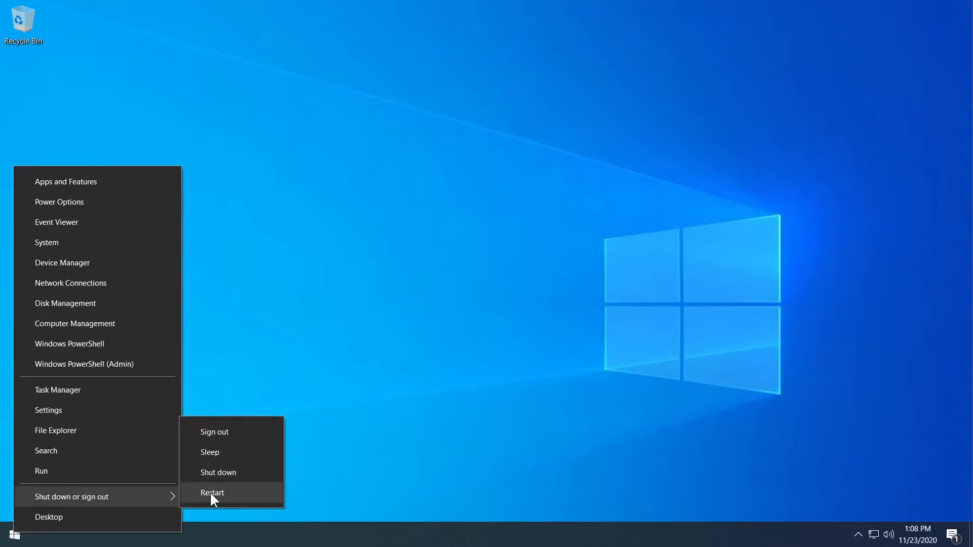
mouse_move(360, 458)
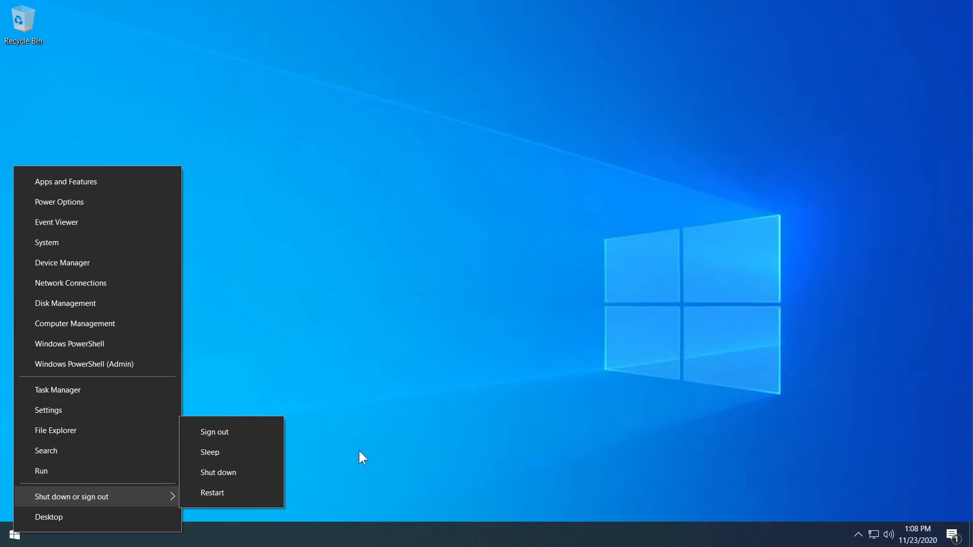
click(362, 458)
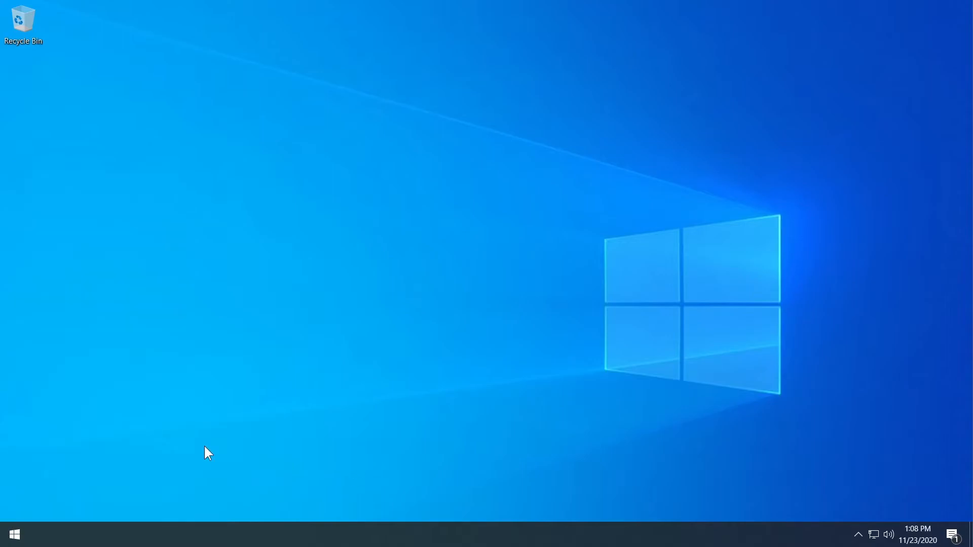
mouse_move(222, 351)
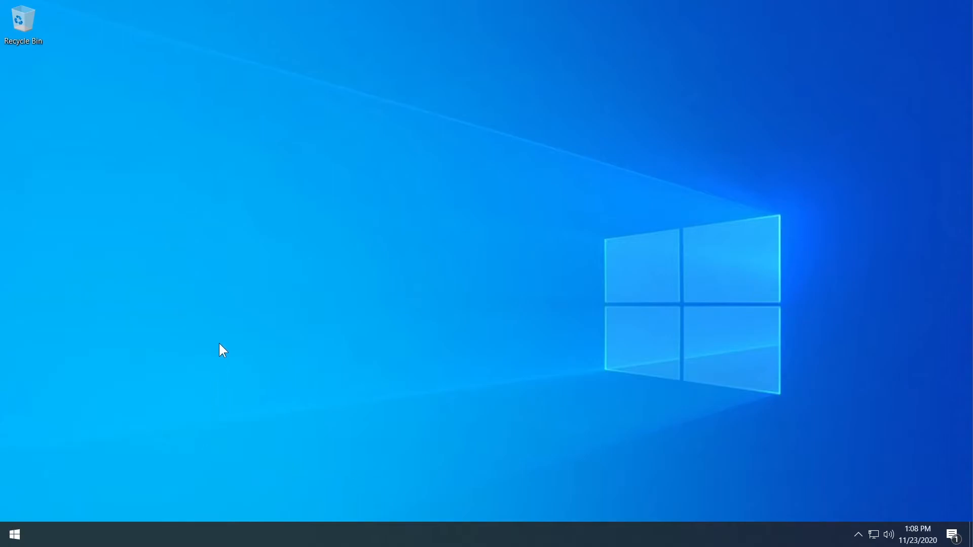
mouse_move(364, 247)
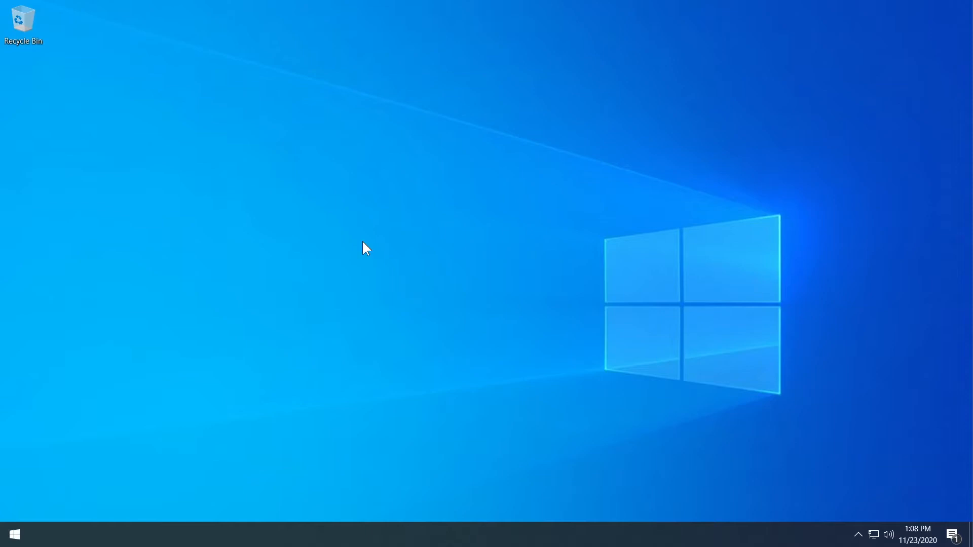
mouse_move(368, 268)
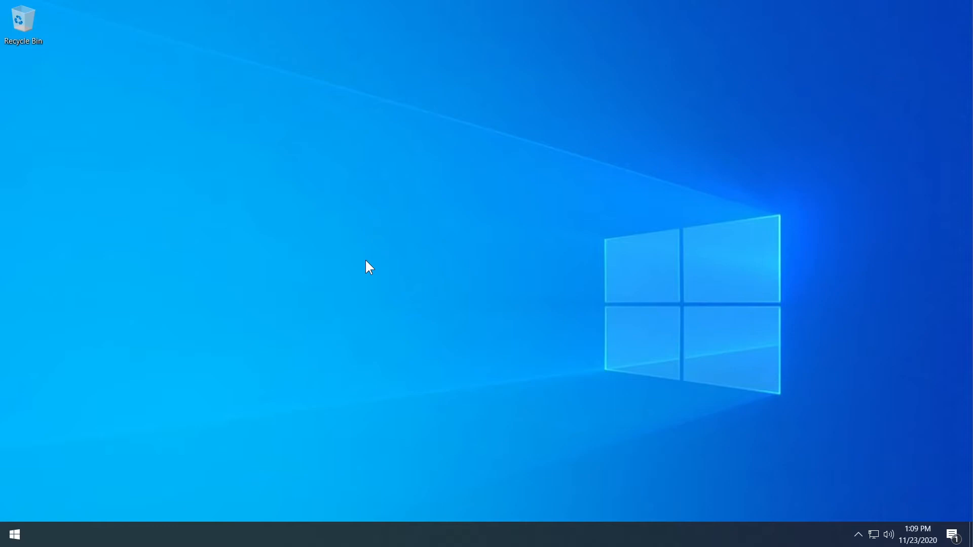
click(16, 532)
text(g)
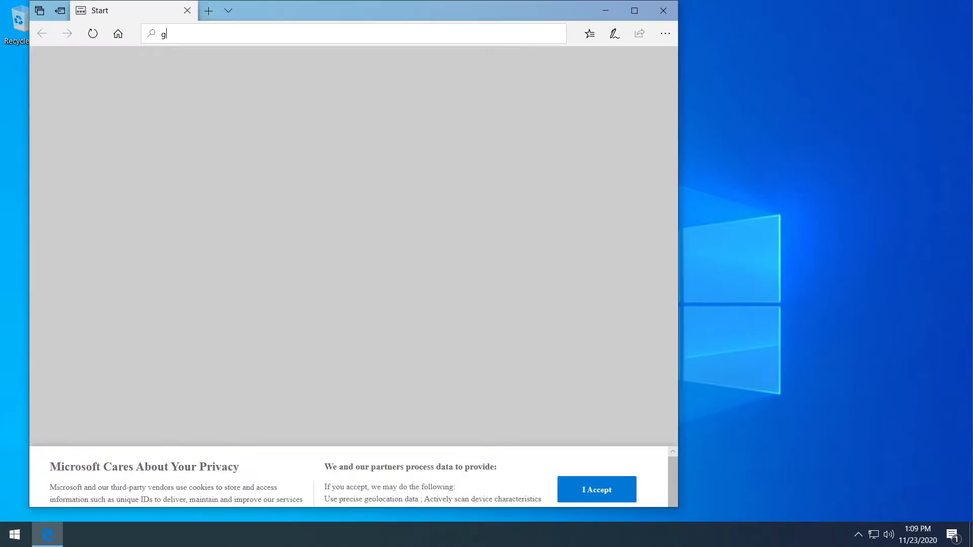
Step: Search Google for 'dll files' and open the DLL-files.com result
key(Enter)
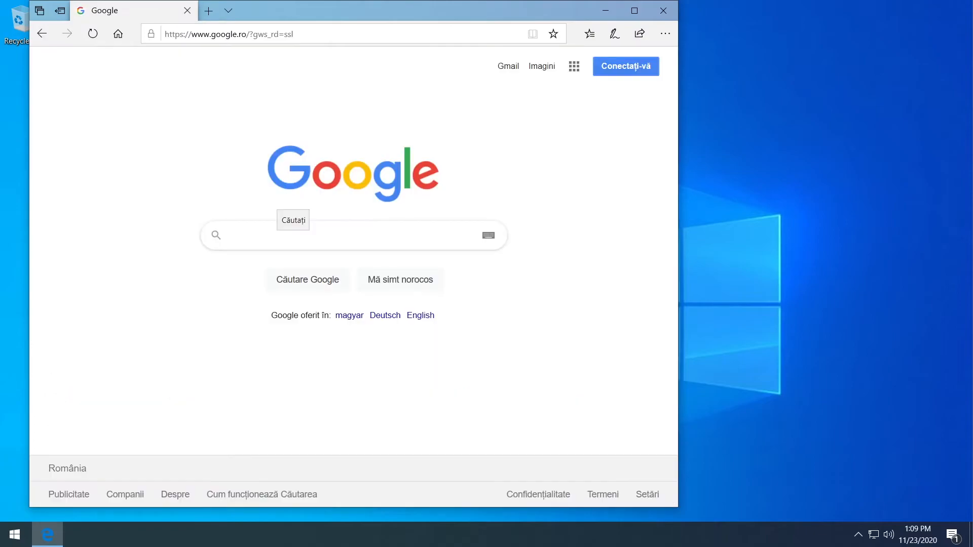
text(dll fi)
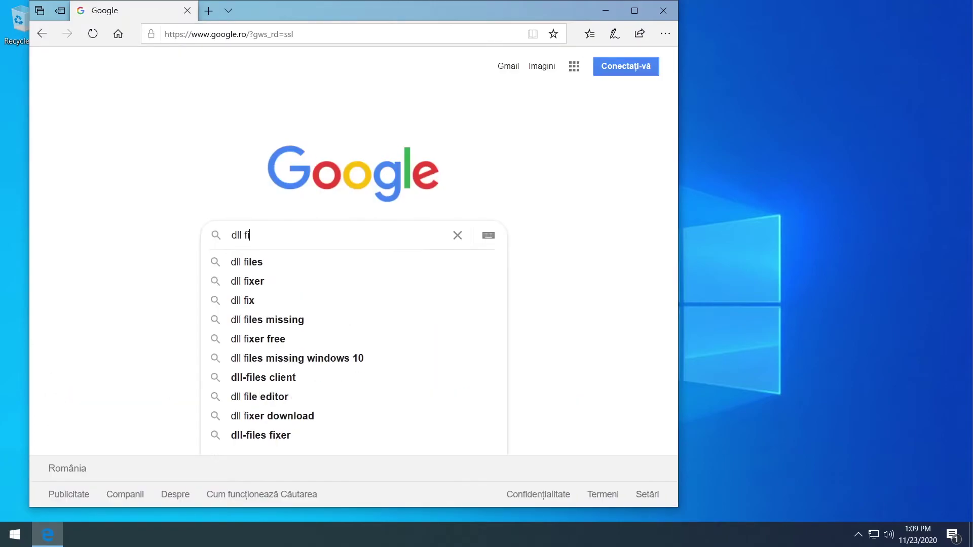
click(246, 262)
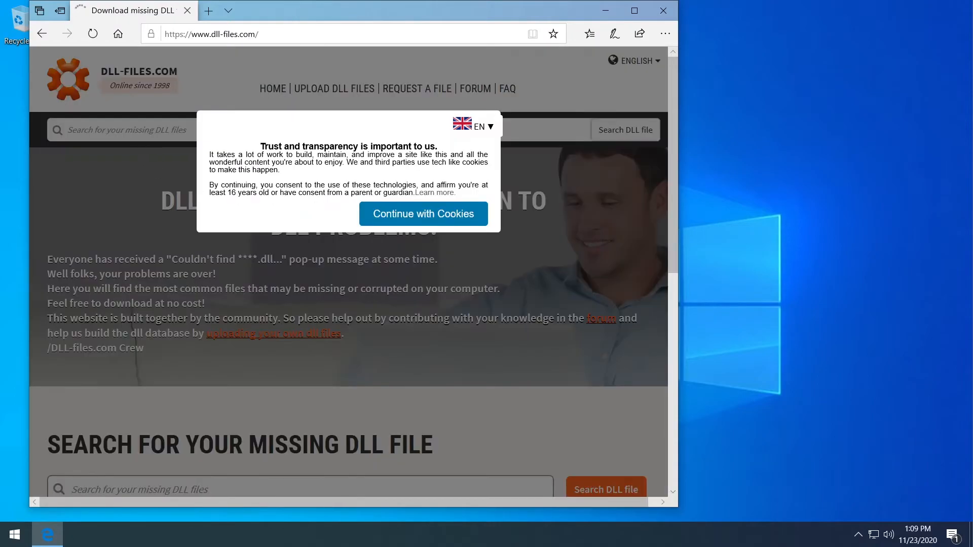
Step: Accept cookies, search DLL-files.com for CBSCreatVC.dll, and open the cbscreatevc.dll page
click(424, 214)
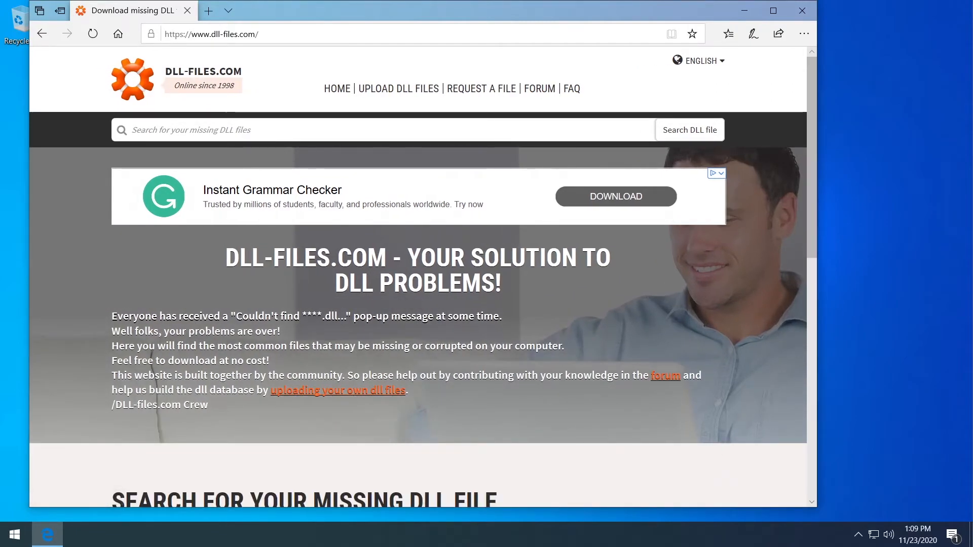
text(CBSCreatVC.dll)
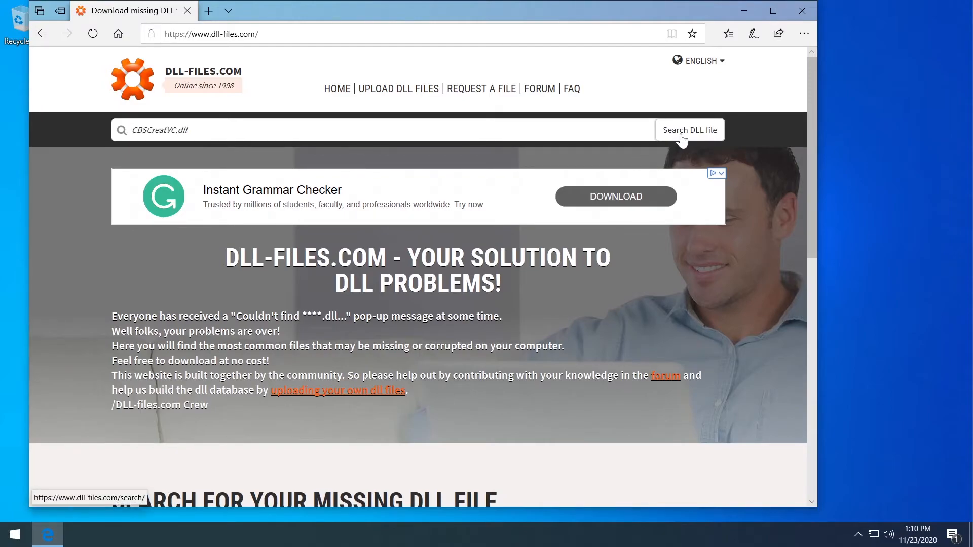
click(690, 130)
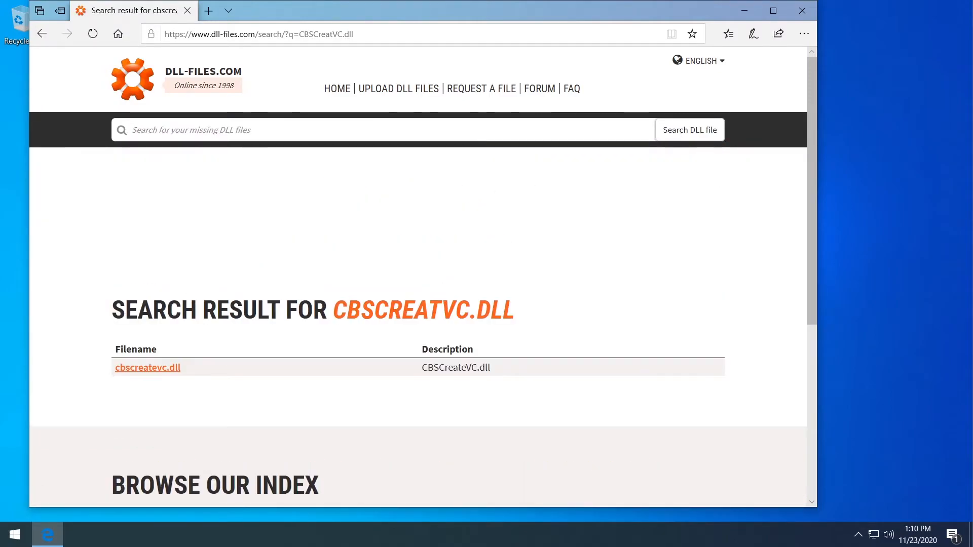
click(148, 368)
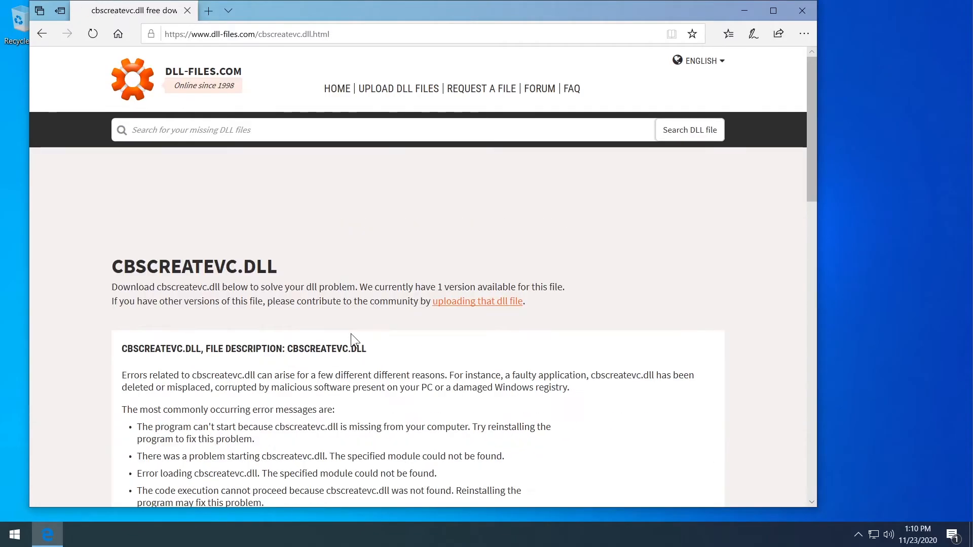
Step: Download and save the cbscreatevc.dll zip archive from its file details section
scroll(down, 3)
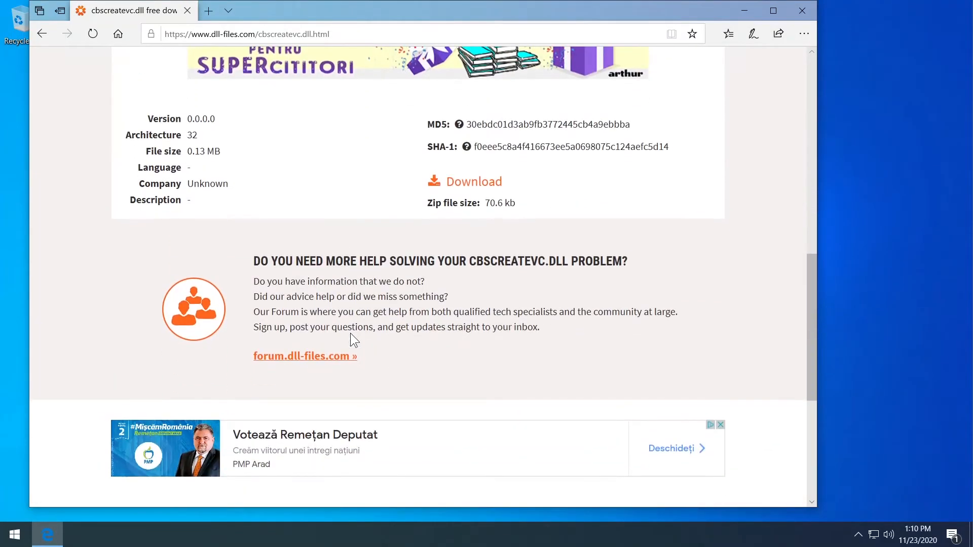
scroll(up, 3)
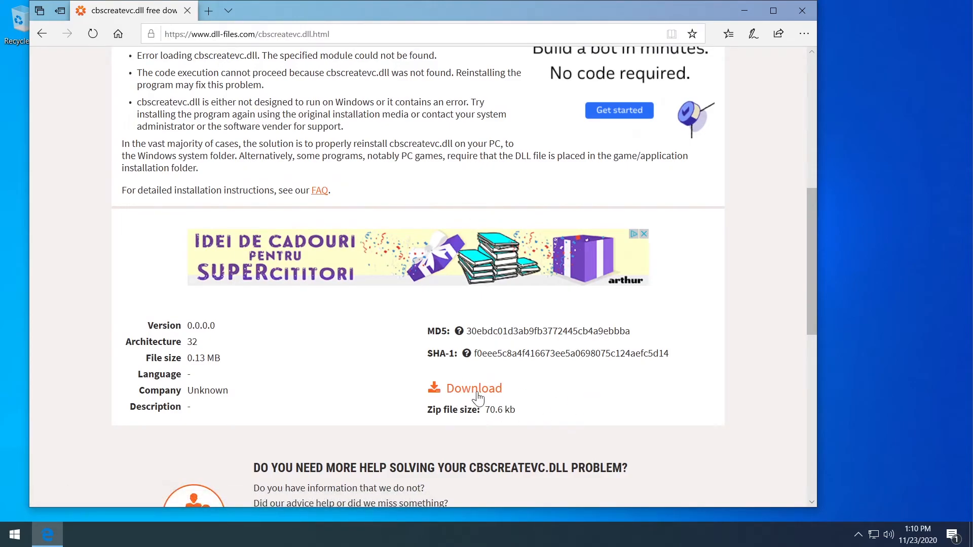
scroll(up, 3)
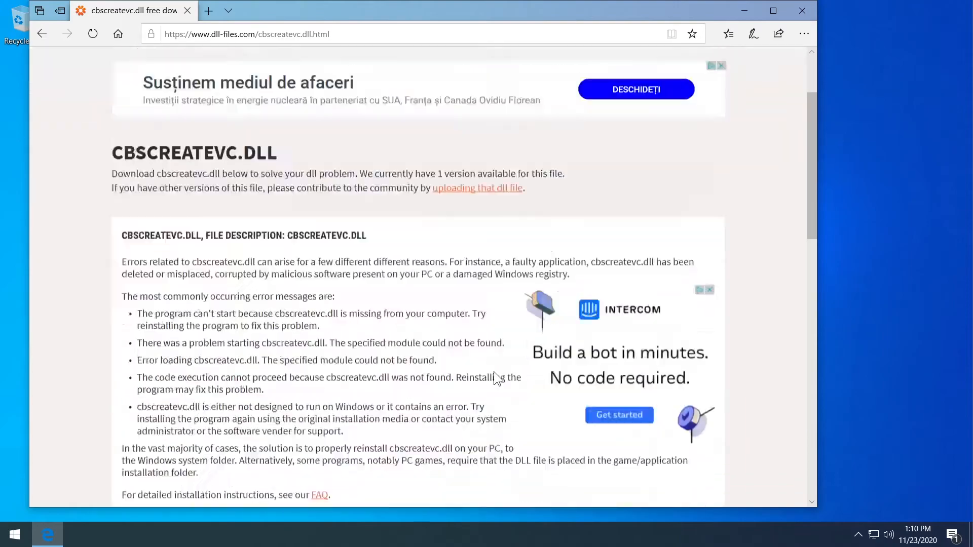
scroll(down, 3)
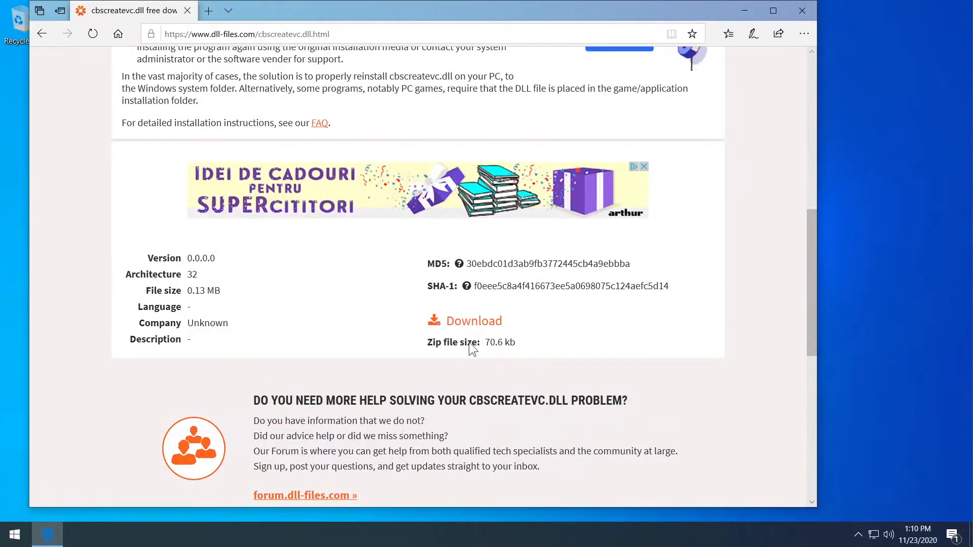
mouse_move(466, 331)
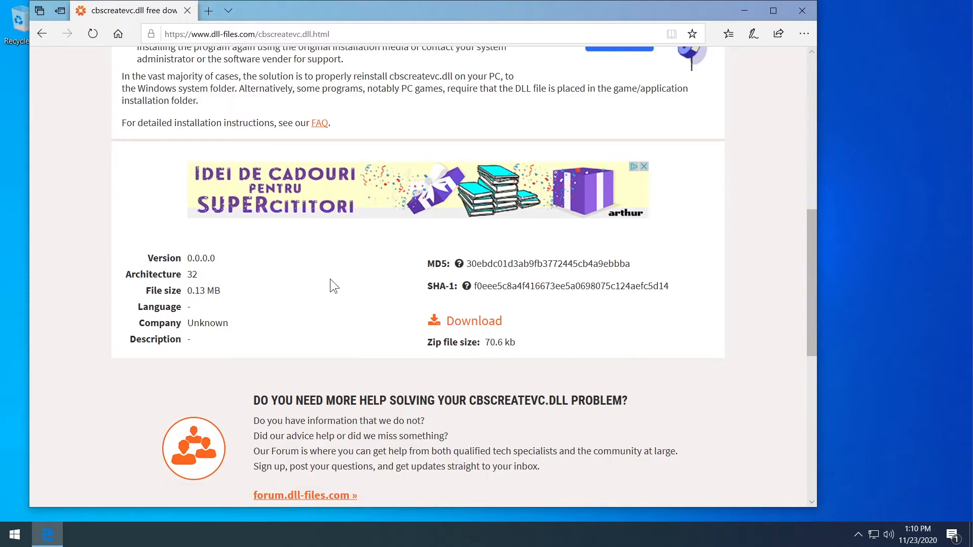
mouse_move(339, 278)
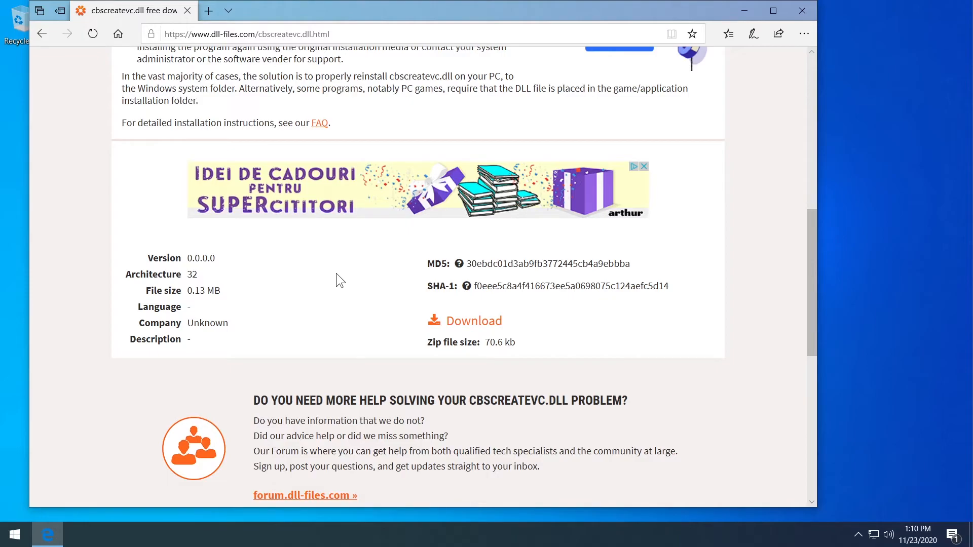
click(474, 321)
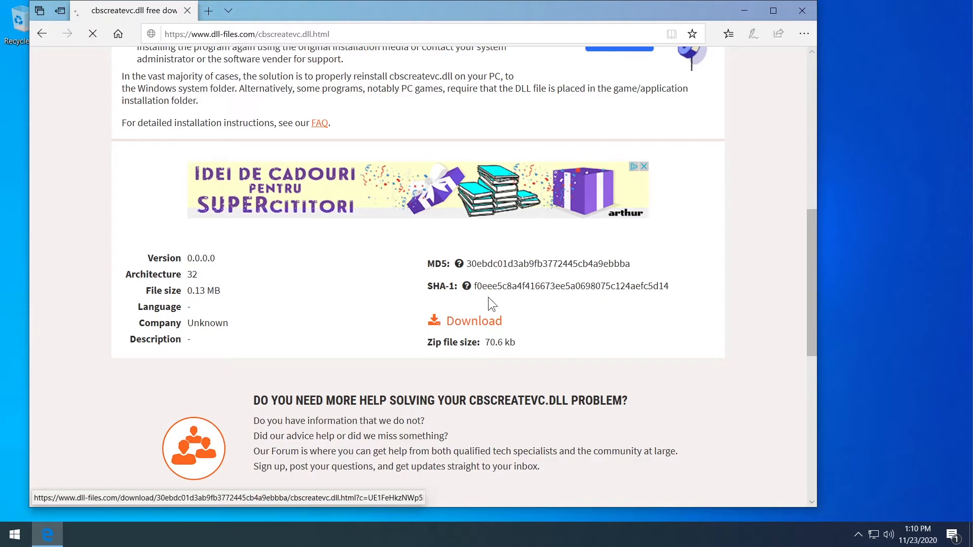
click(474, 321)
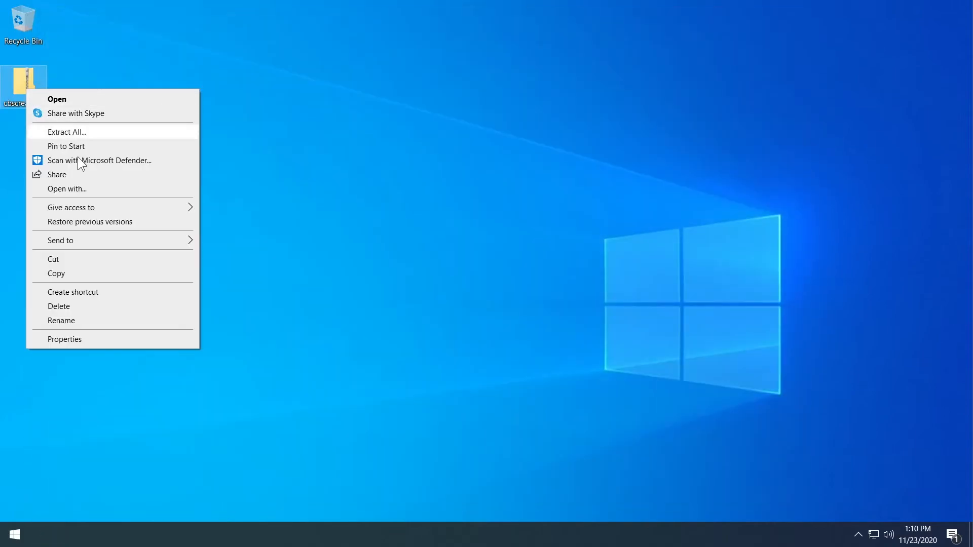
Step: Extract the zip into the cbscreatevc desktop folder, then go to This PC
click(67, 131)
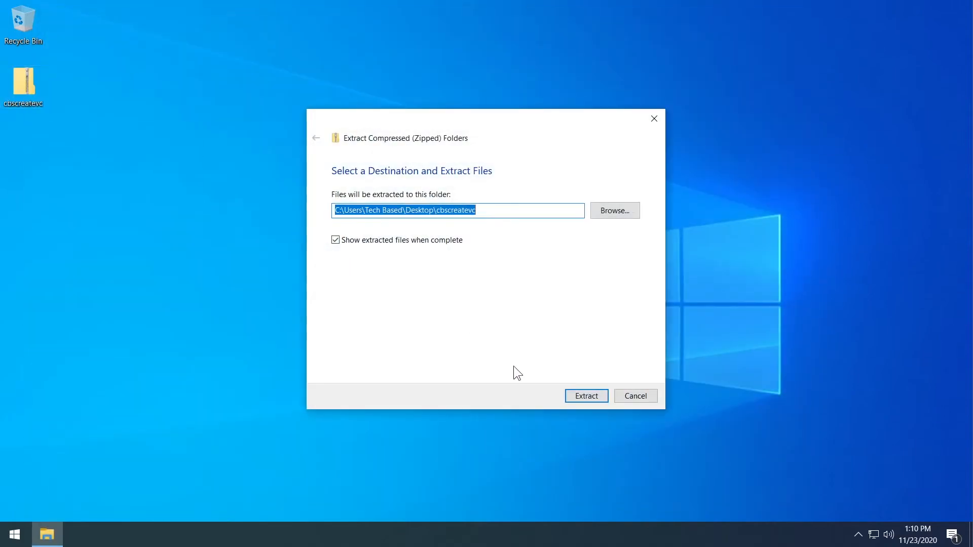
click(586, 396)
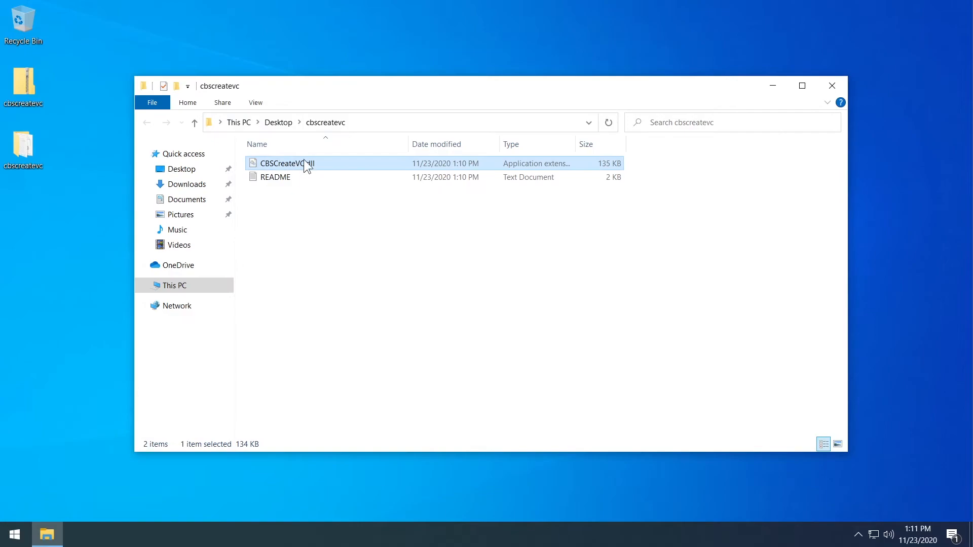
mouse_move(282, 167)
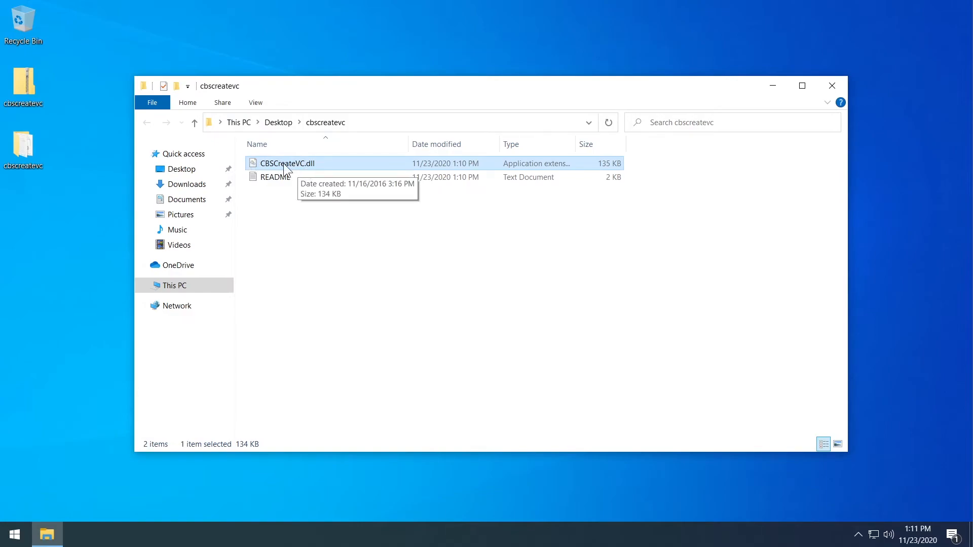
mouse_move(314, 231)
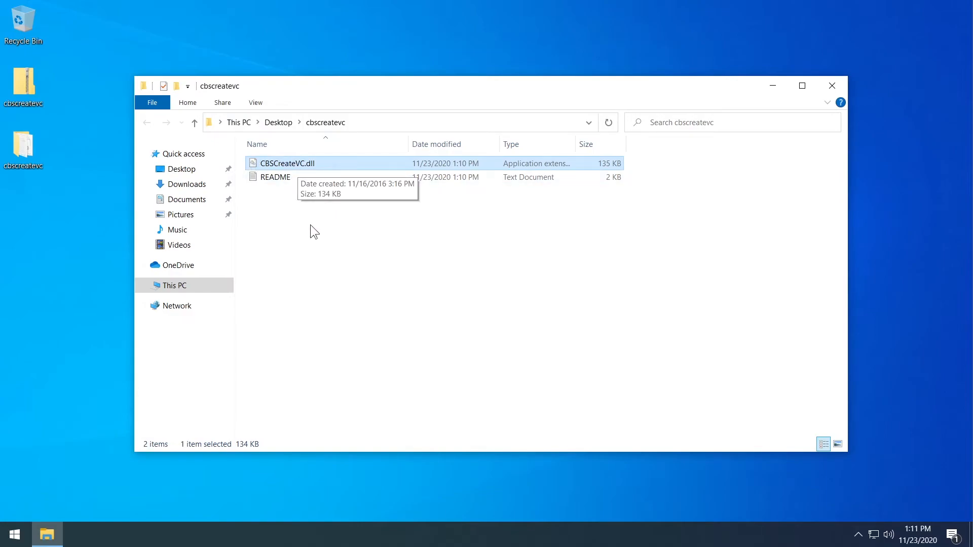
mouse_move(284, 203)
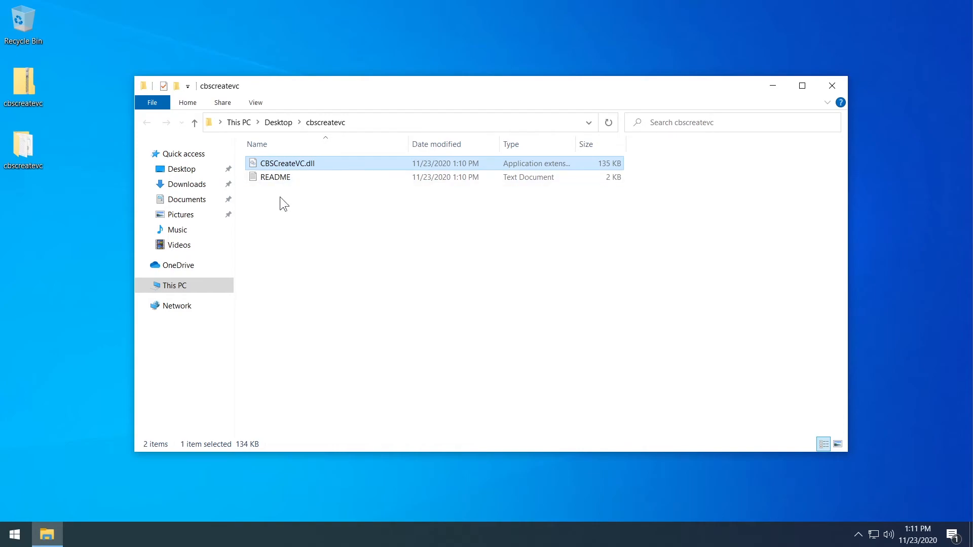
click(832, 85)
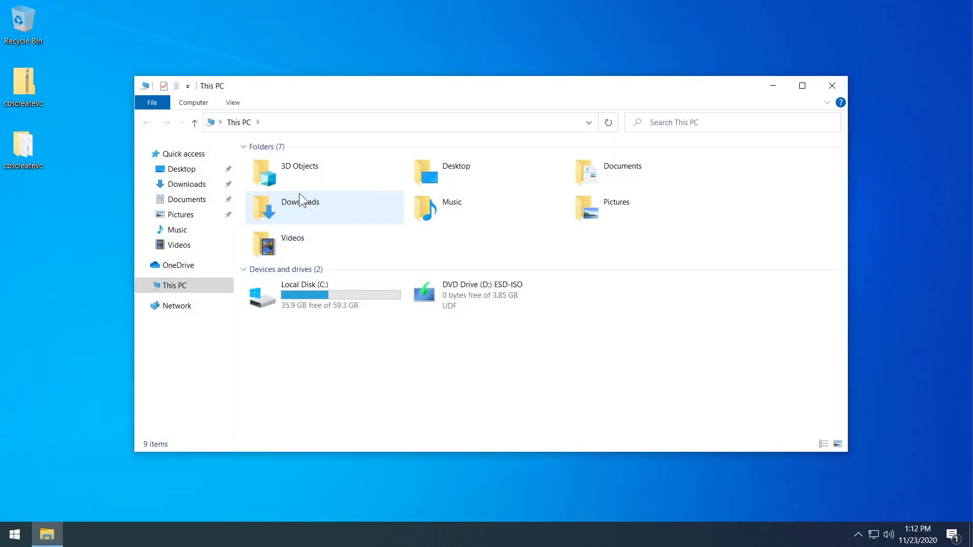
Step: Browse C:\Program Files (x86) and the cbscreatevc folder, then close both Explorer windows
double_click(304, 295)
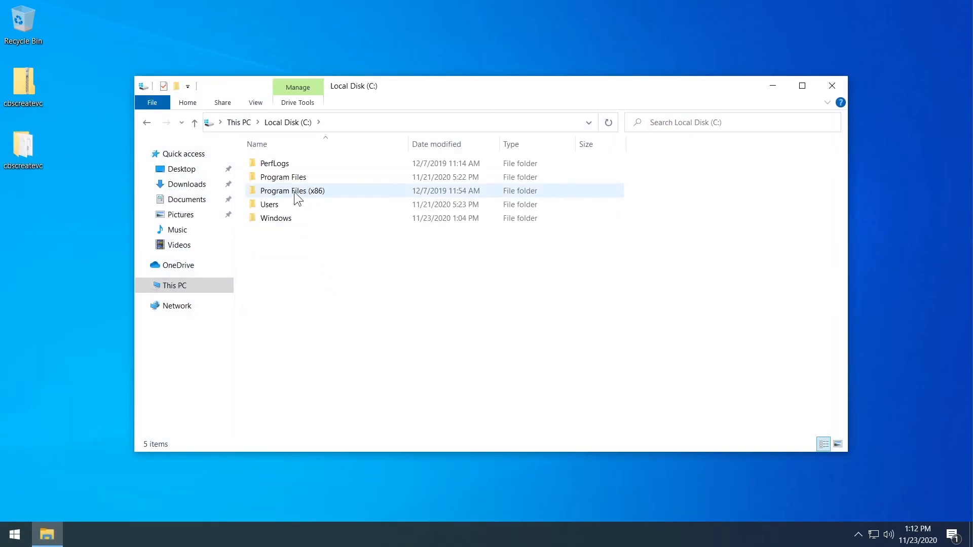
double_click(293, 191)
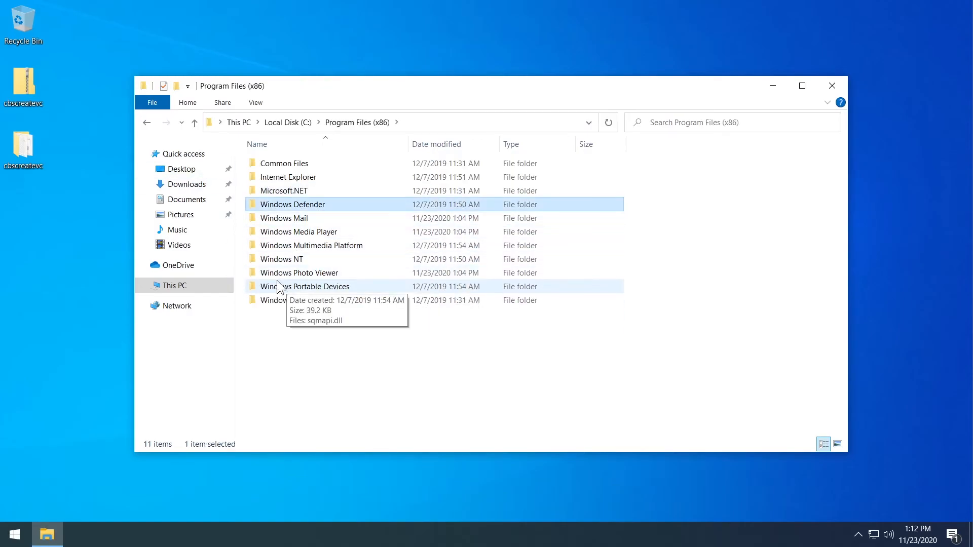
mouse_move(295, 229)
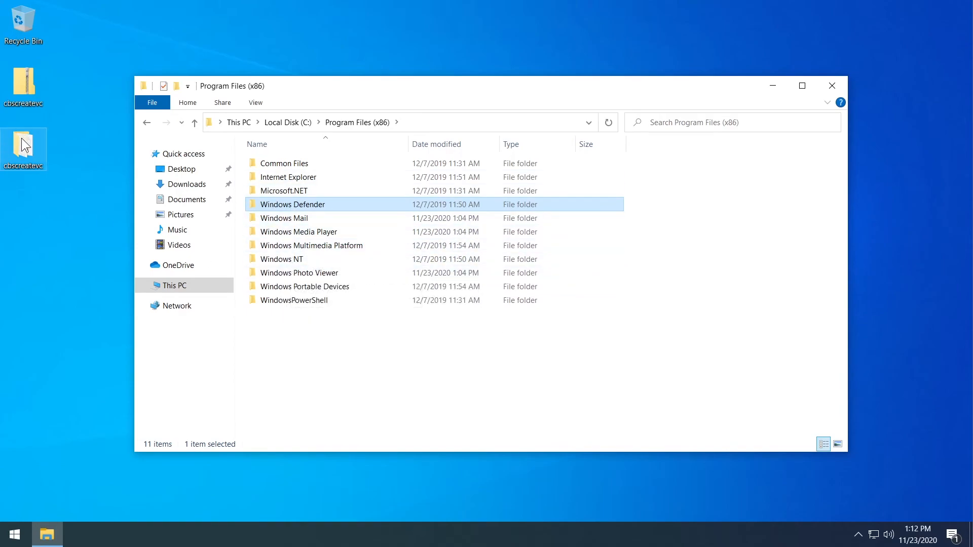
double_click(23, 145)
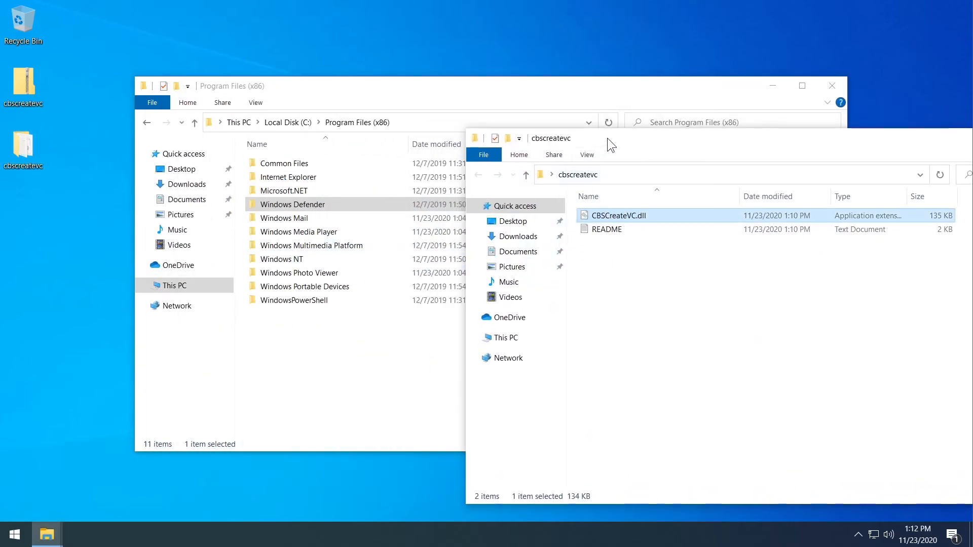
click(833, 86)
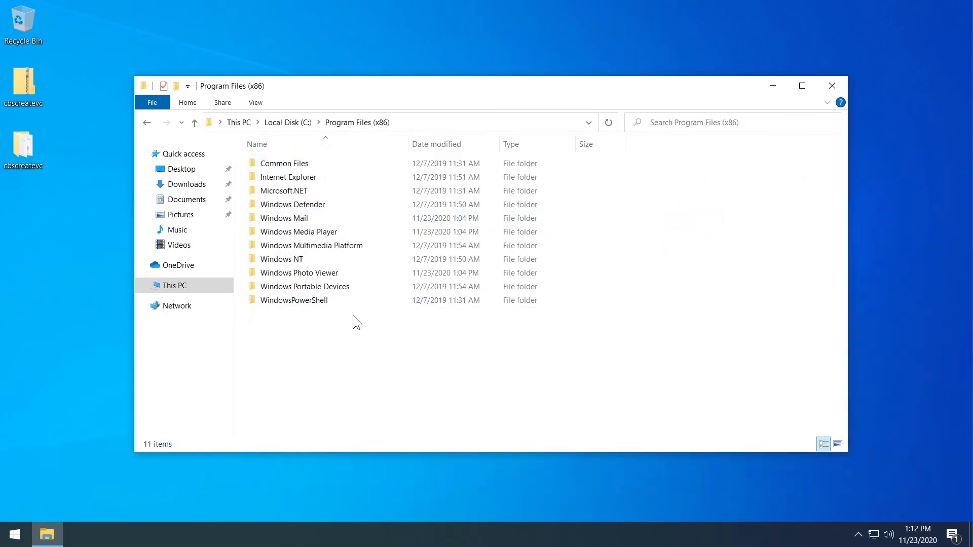
click(832, 85)
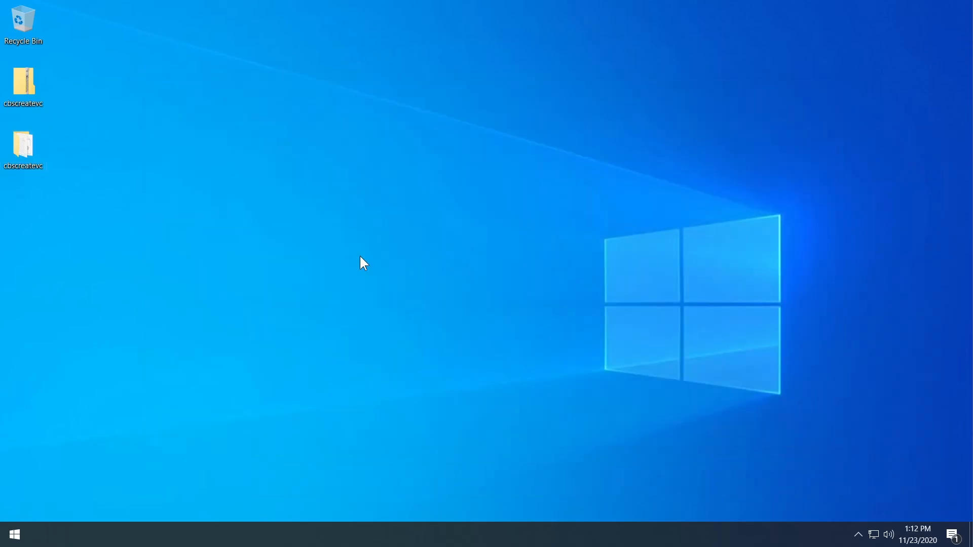